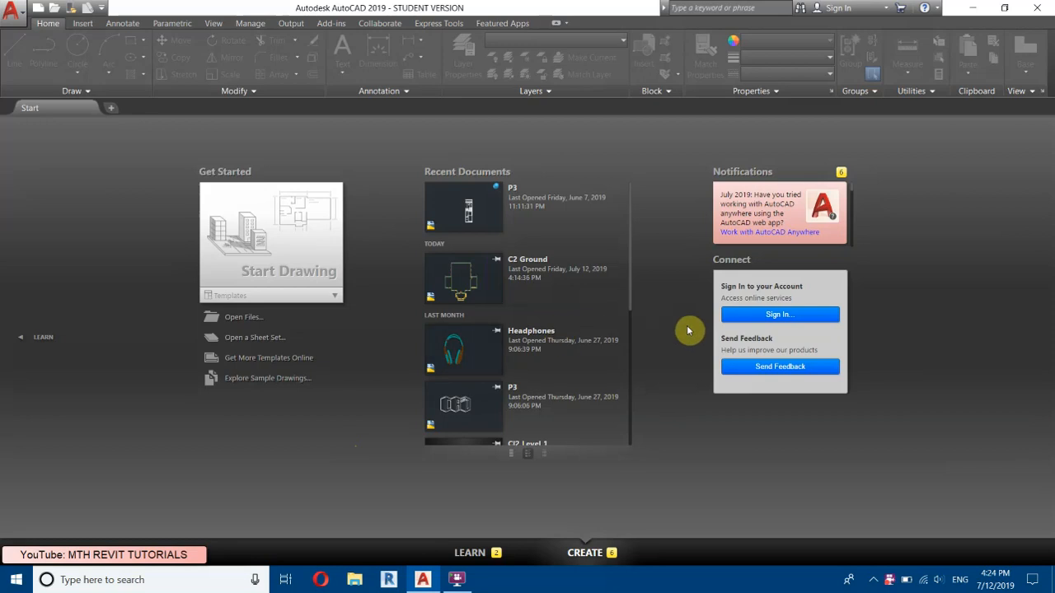
mouse_move(379, 284)
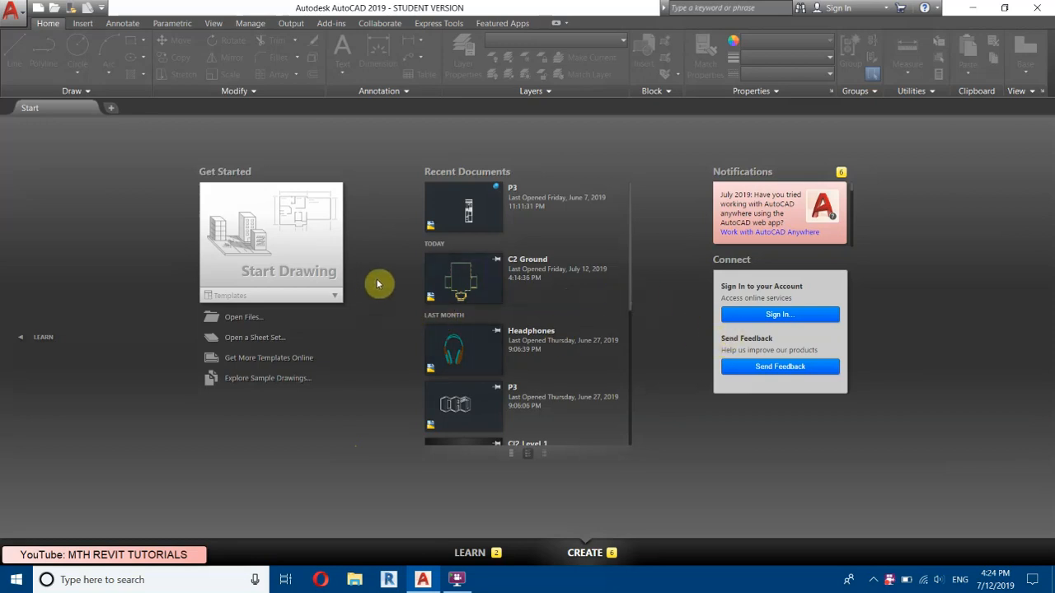
mouse_move(188, 326)
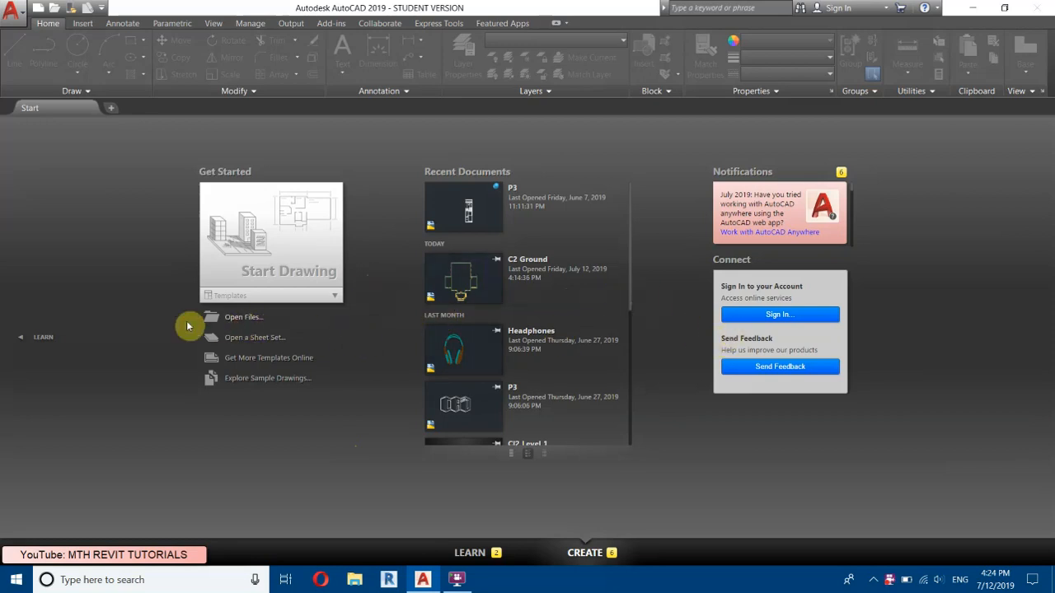
Browse to and open the C2 Ground.dwg floor plan from the Start tab
click(244, 316)
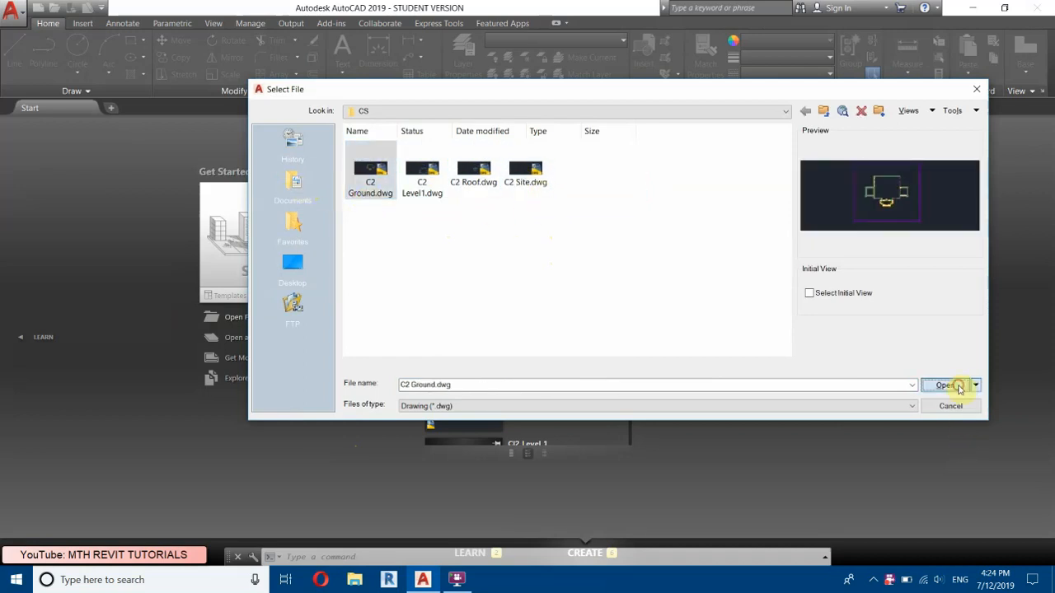
click(936, 386)
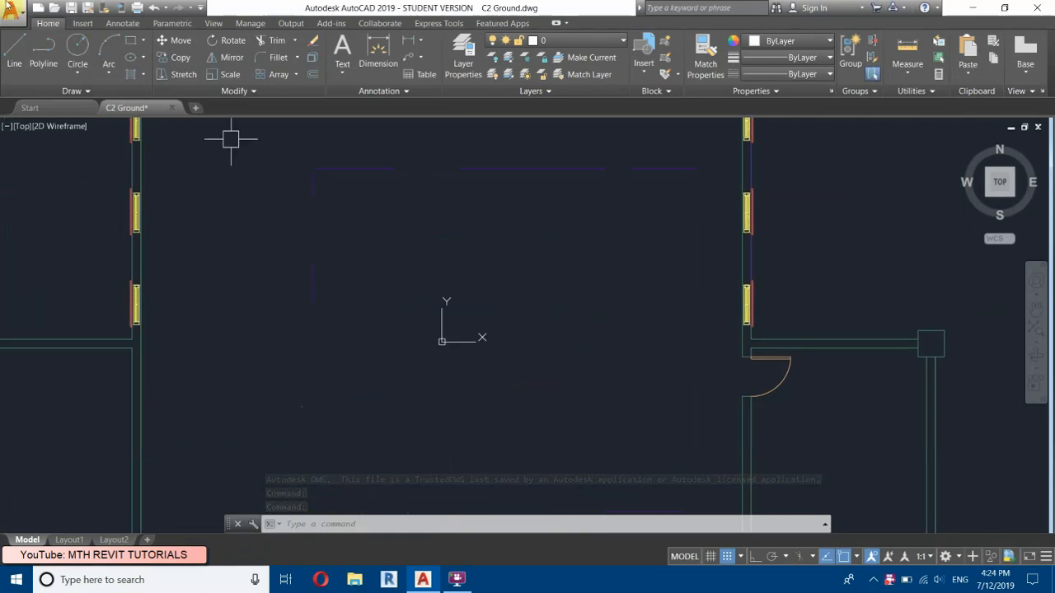
click(15, 12)
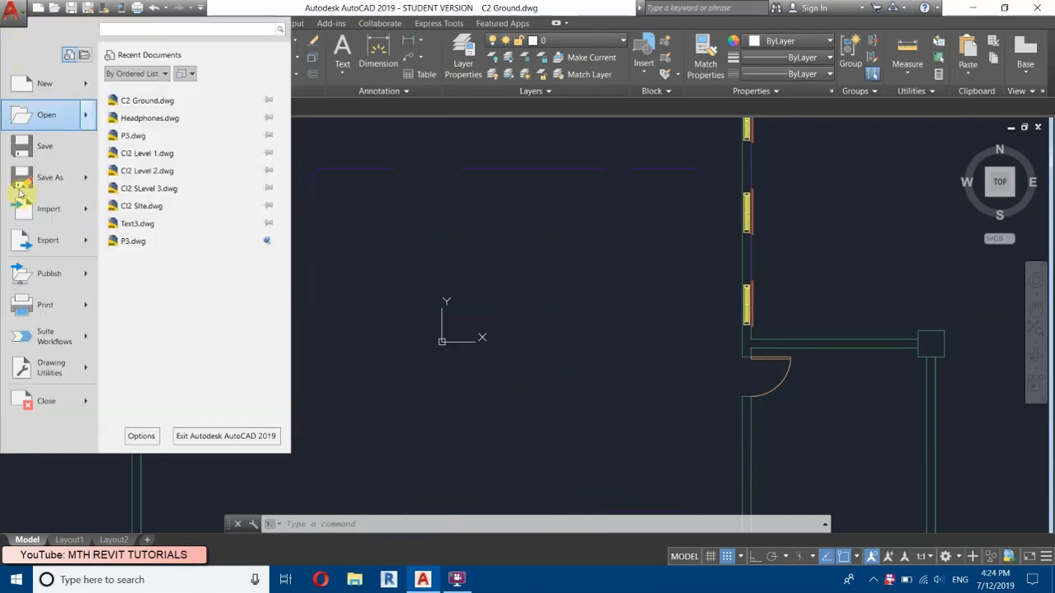
click(46, 369)
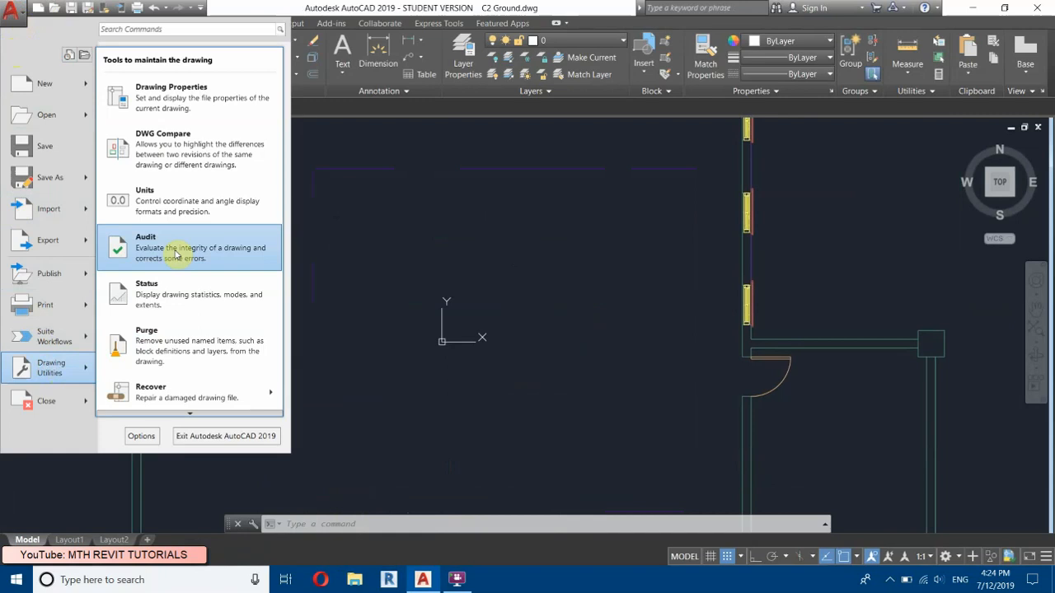
click(145, 195)
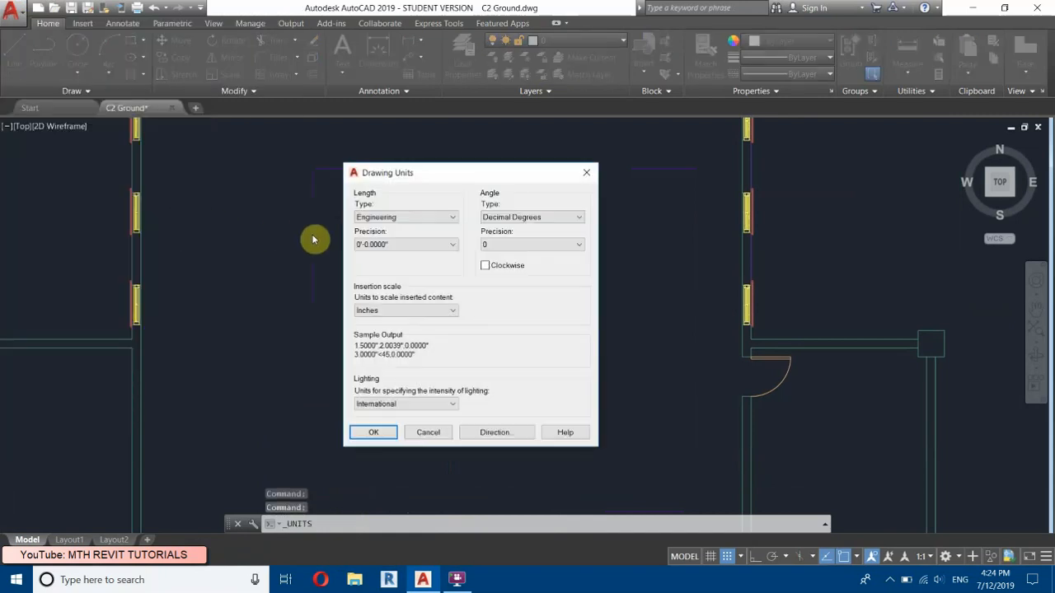
click(404, 310)
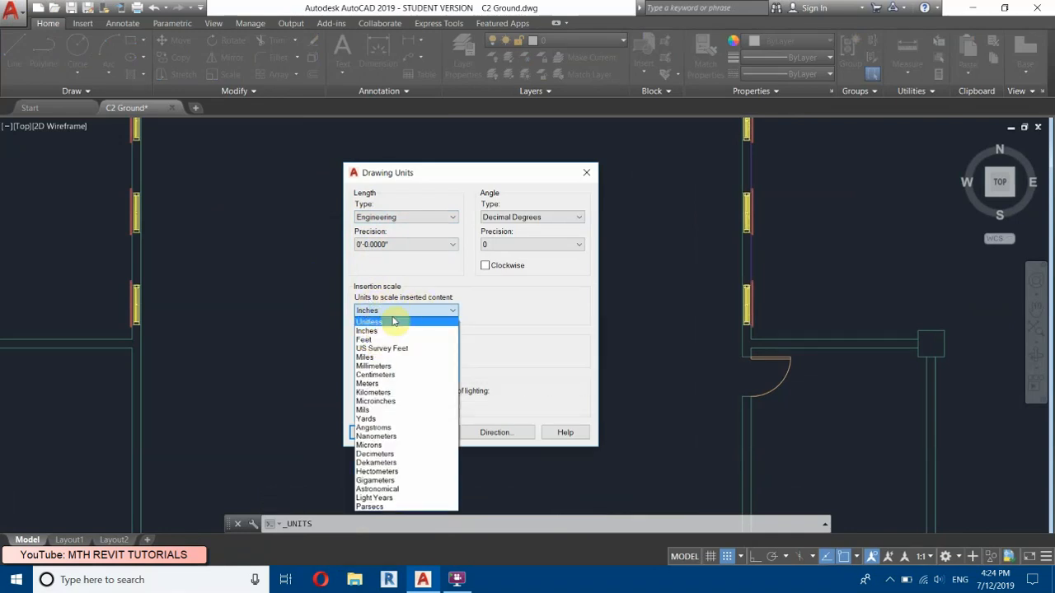
mouse_move(366, 329)
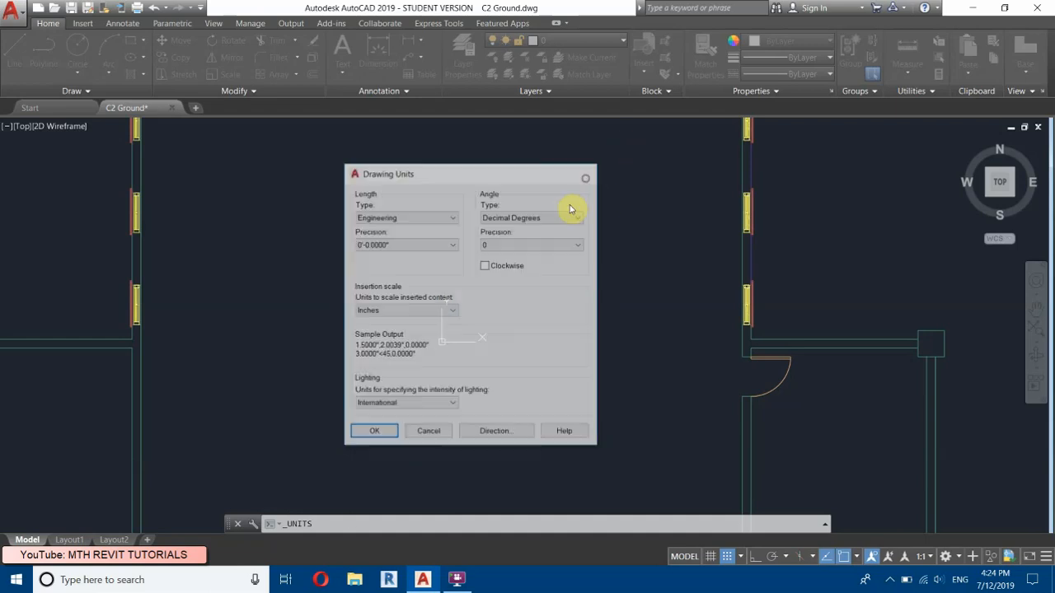
click(428, 430)
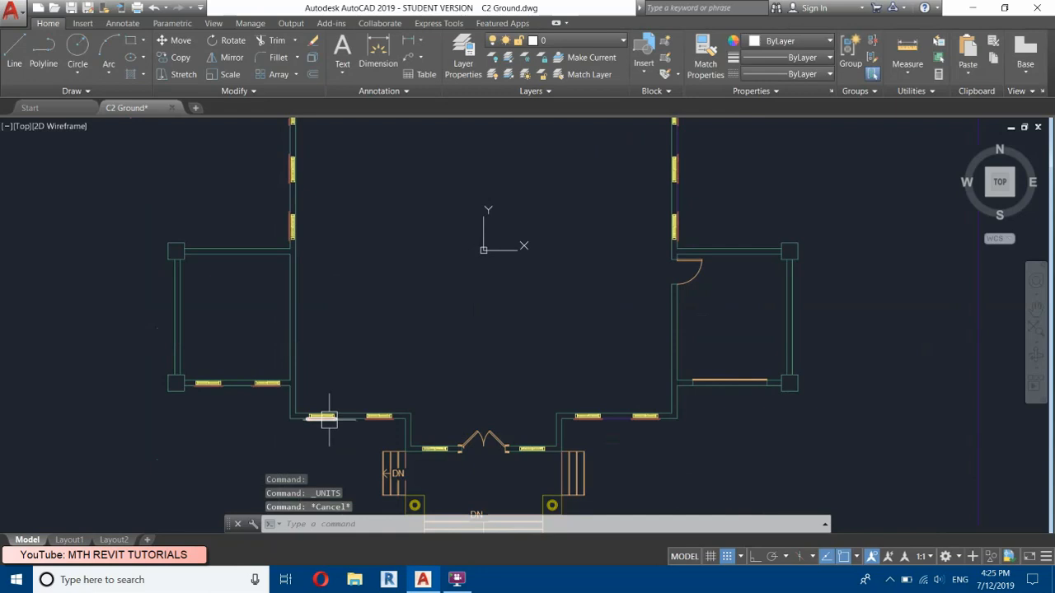
mouse_move(611, 270)
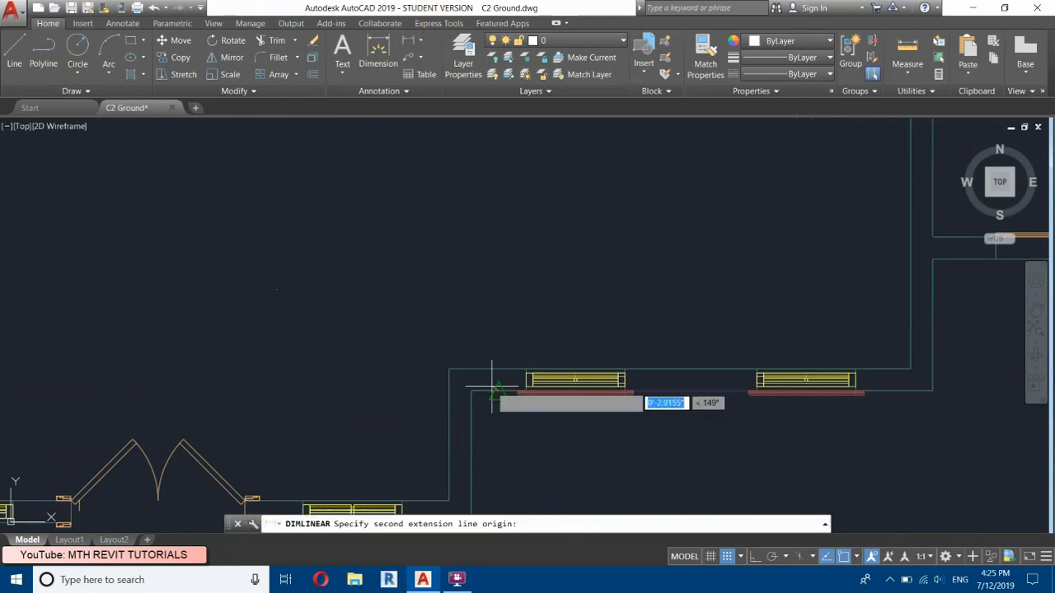
Place the 8" linear wall-thickness dimension and launch QuickCalc
click(498, 396)
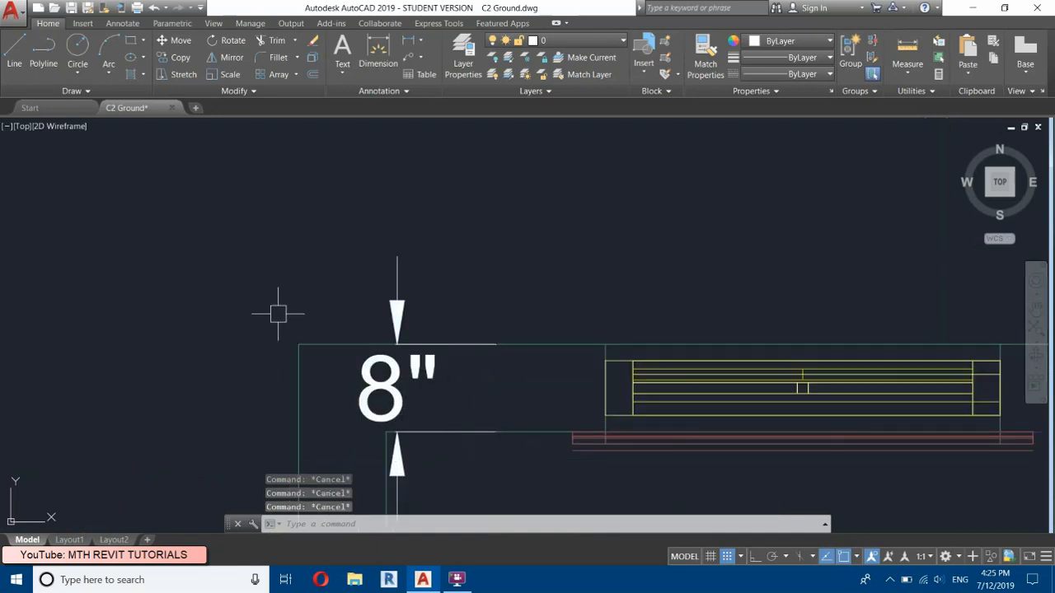
mouse_move(483, 412)
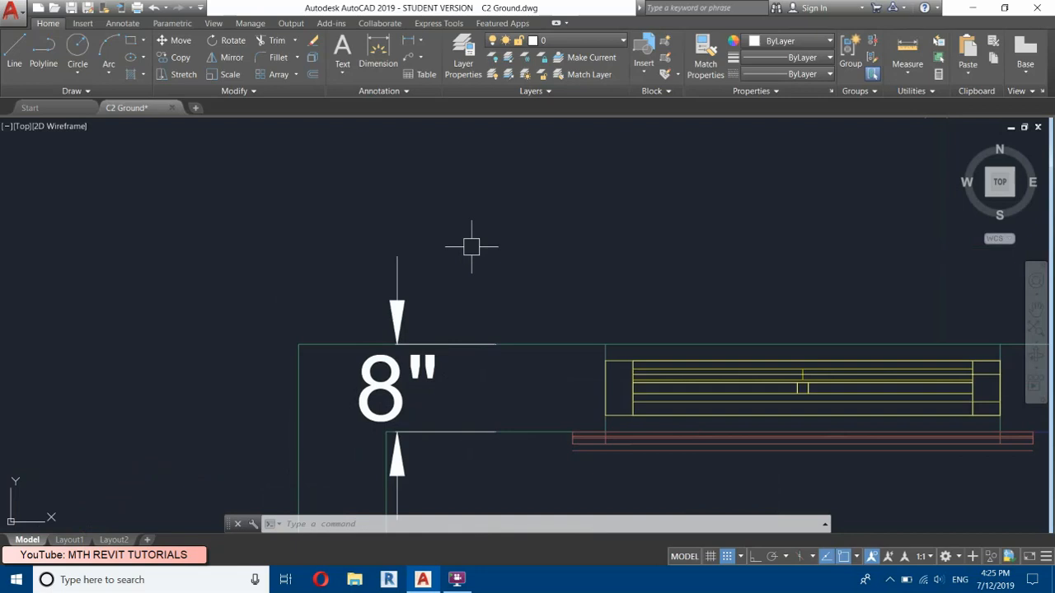
text(QUICKCALC)
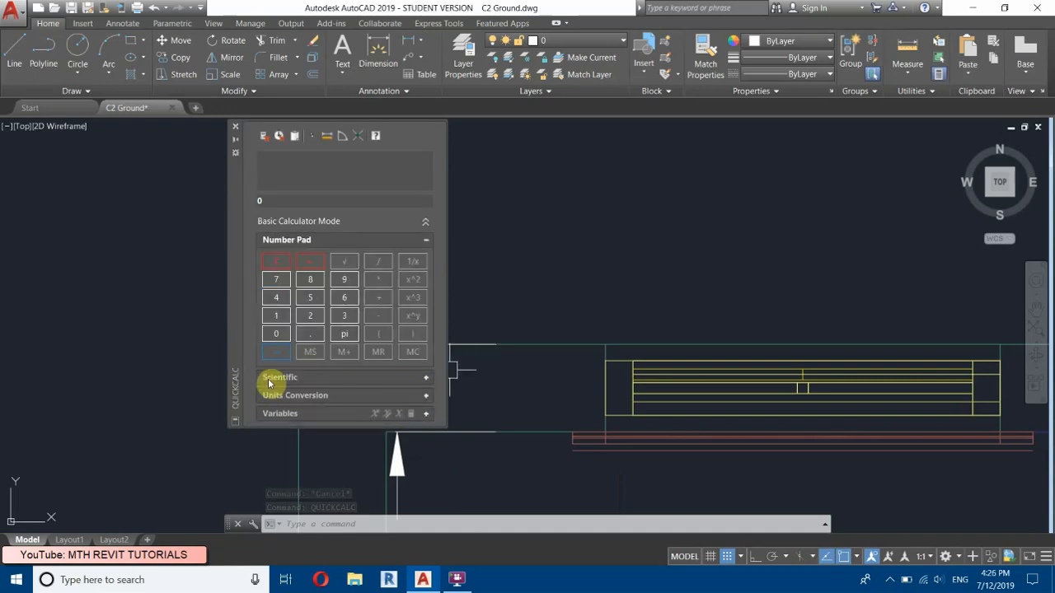
mouse_move(432, 316)
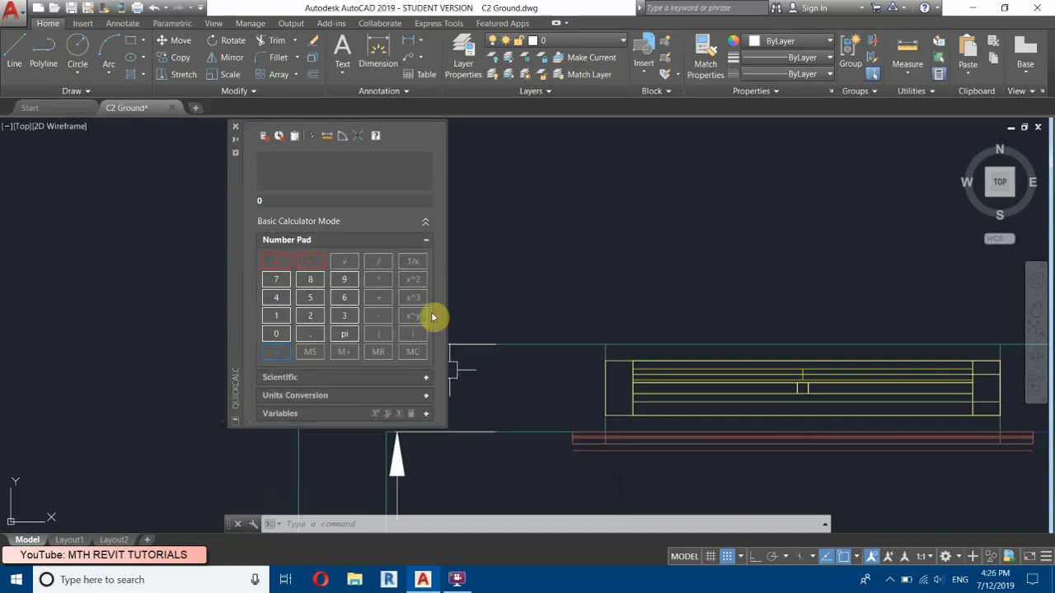
mouse_move(378, 398)
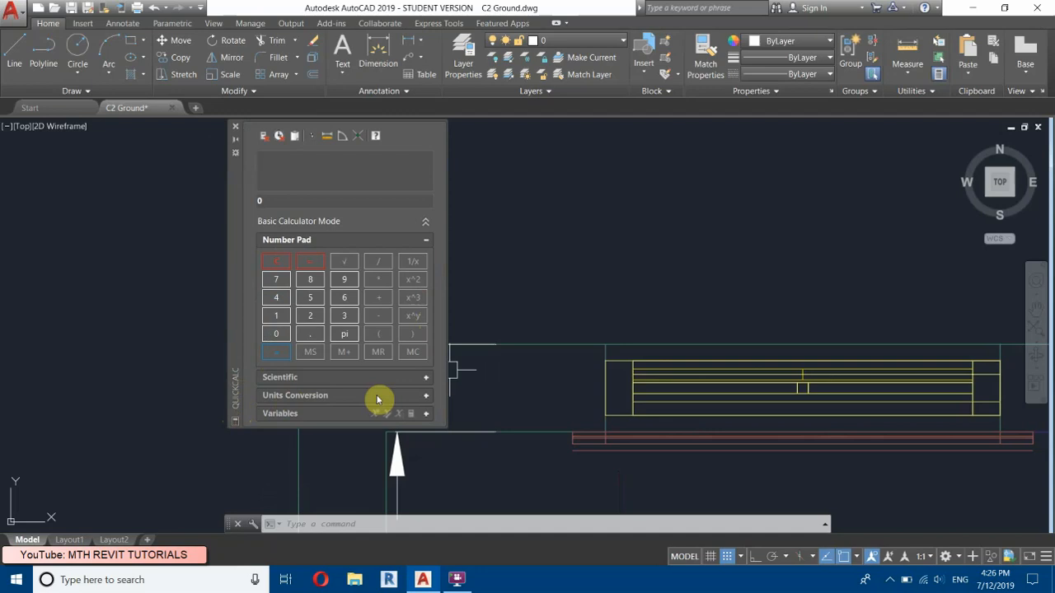
In QuickCalc Units Conversion, convert 8 inches to millimeters, giving 203.2
click(425, 396)
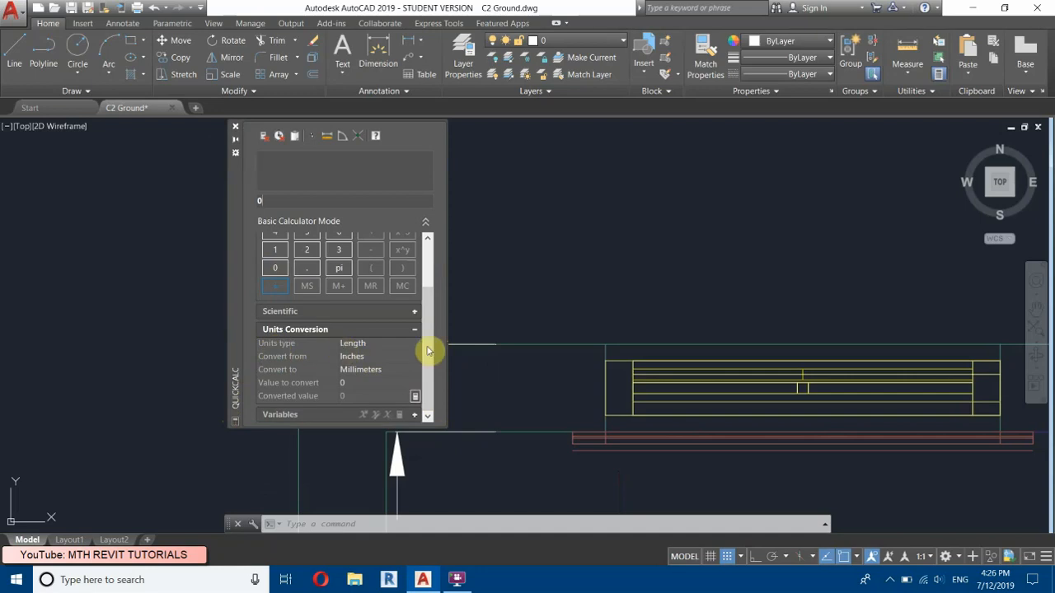
mouse_move(300, 358)
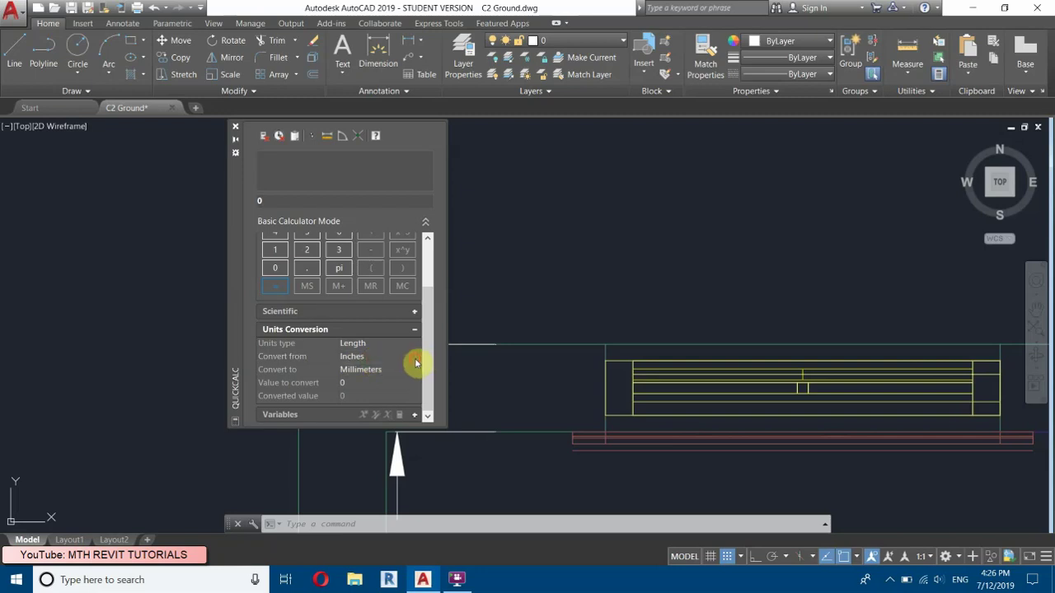
click(412, 356)
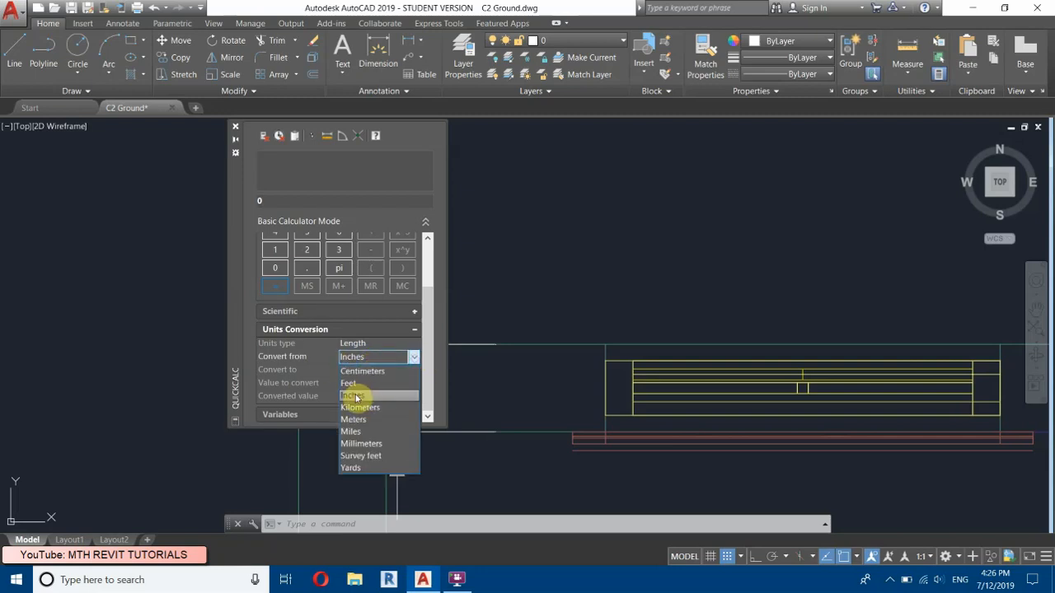
click(361, 443)
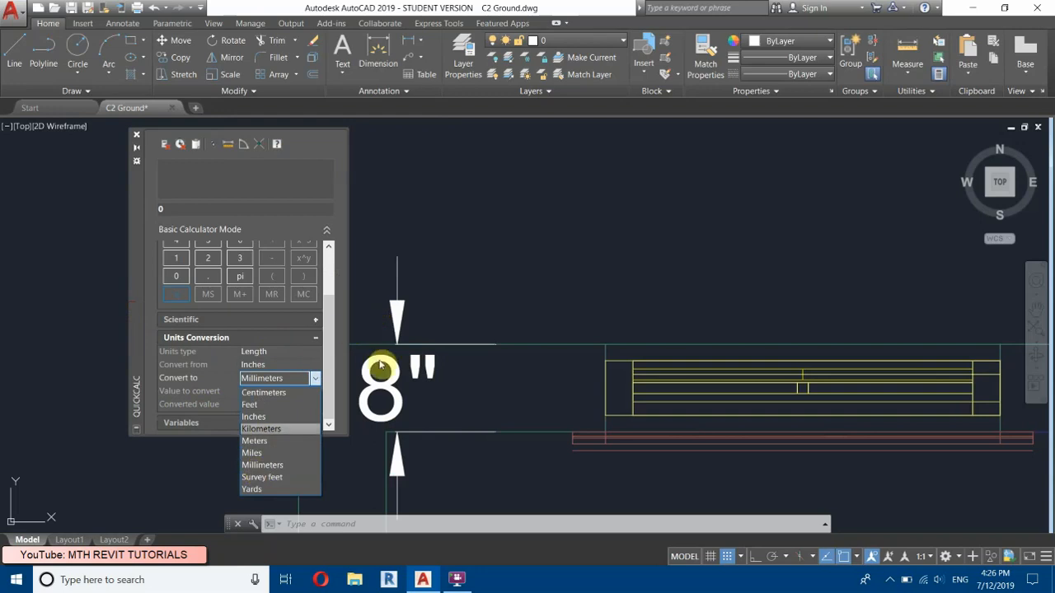
mouse_move(262, 465)
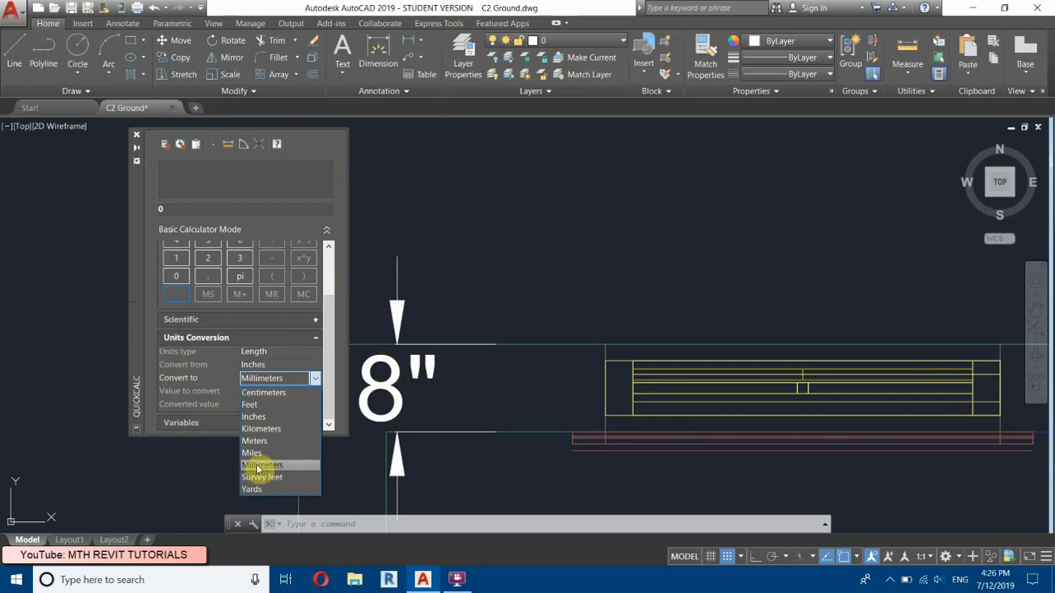
click(262, 465)
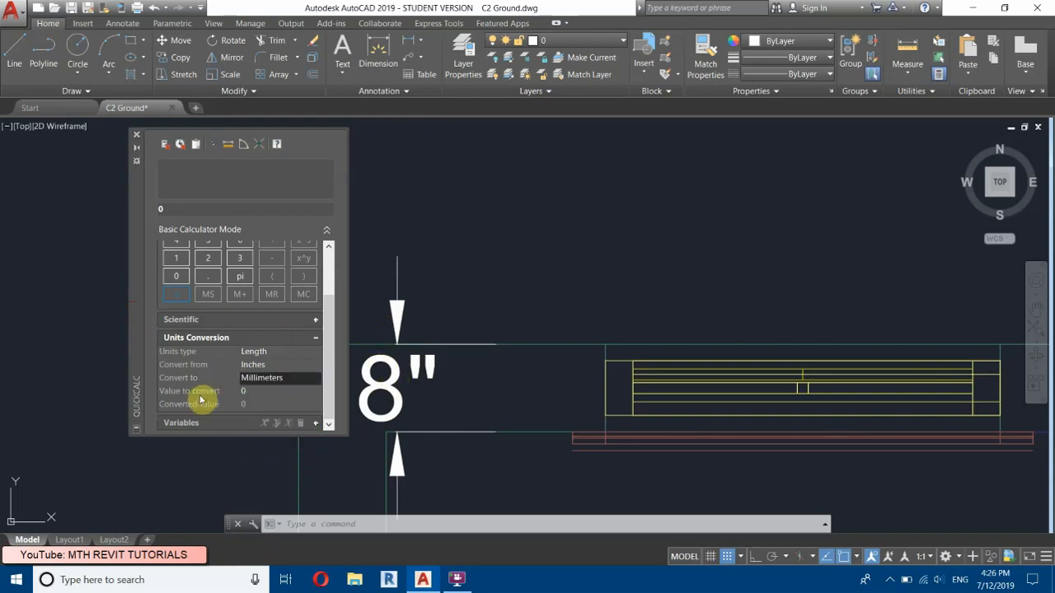
click(278, 392)
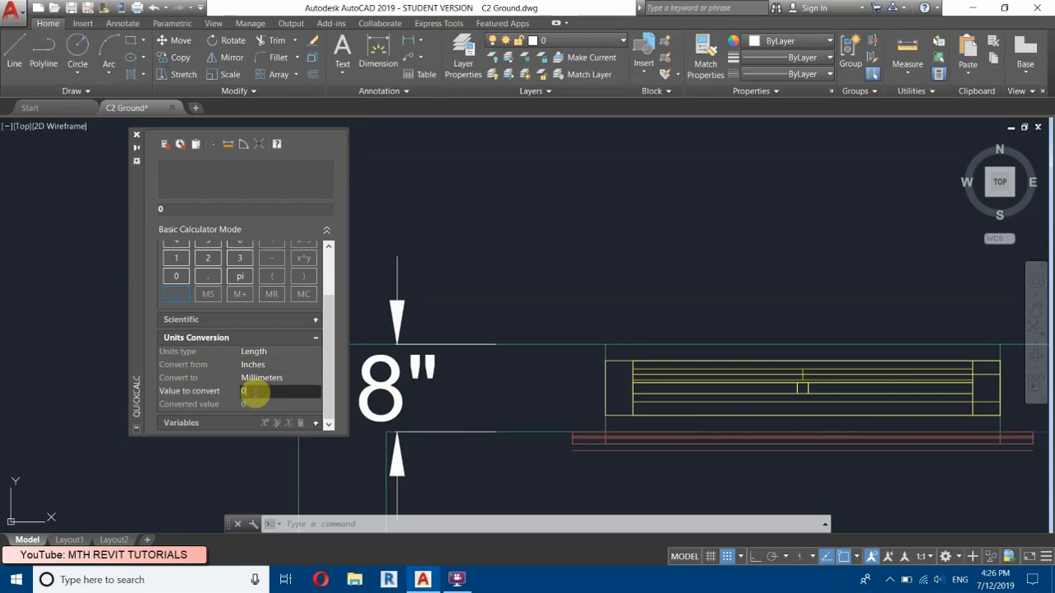
text(8)
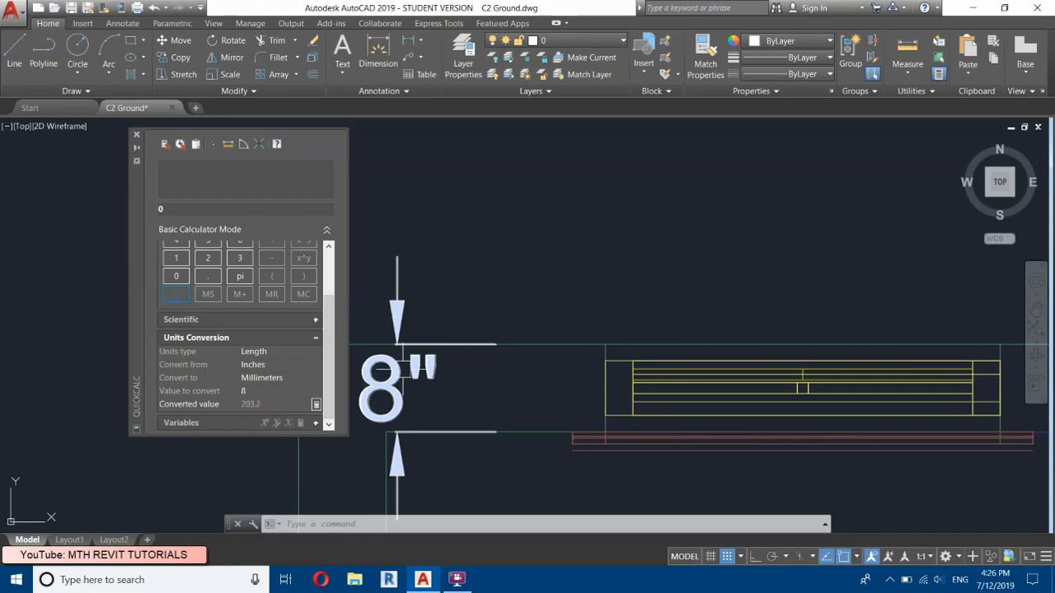
mouse_move(395, 320)
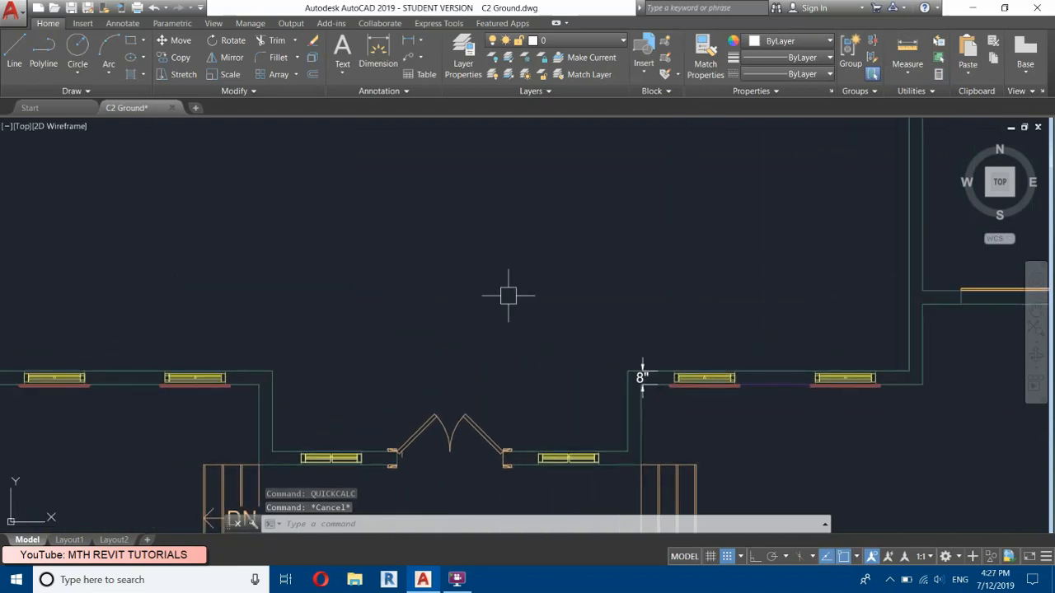
Set Drawing Units (UN) to precision 0 and insertion scale Millimeters, then confirm
text(UN)
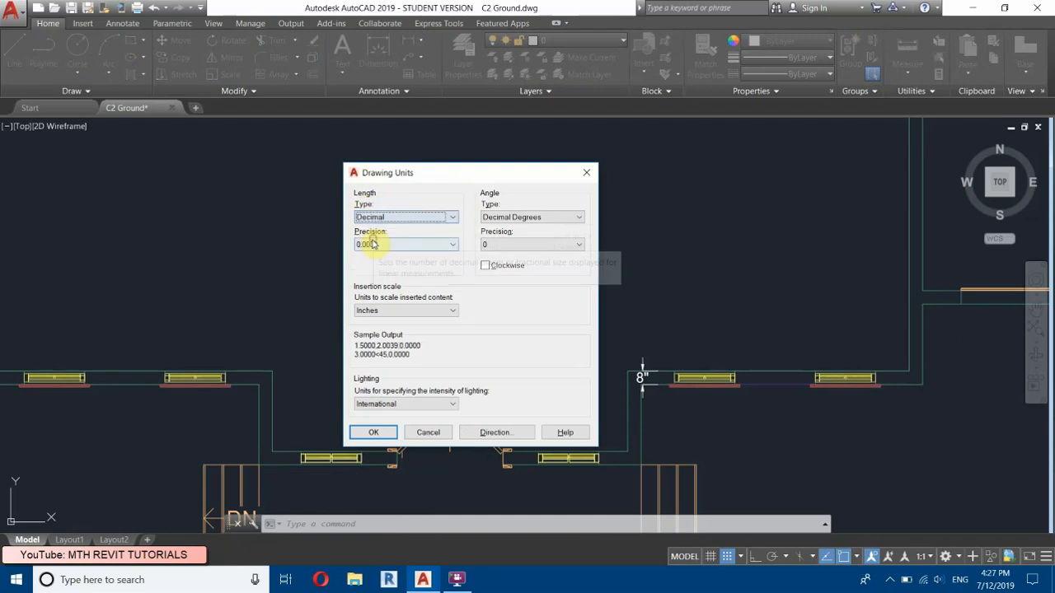
click(445, 244)
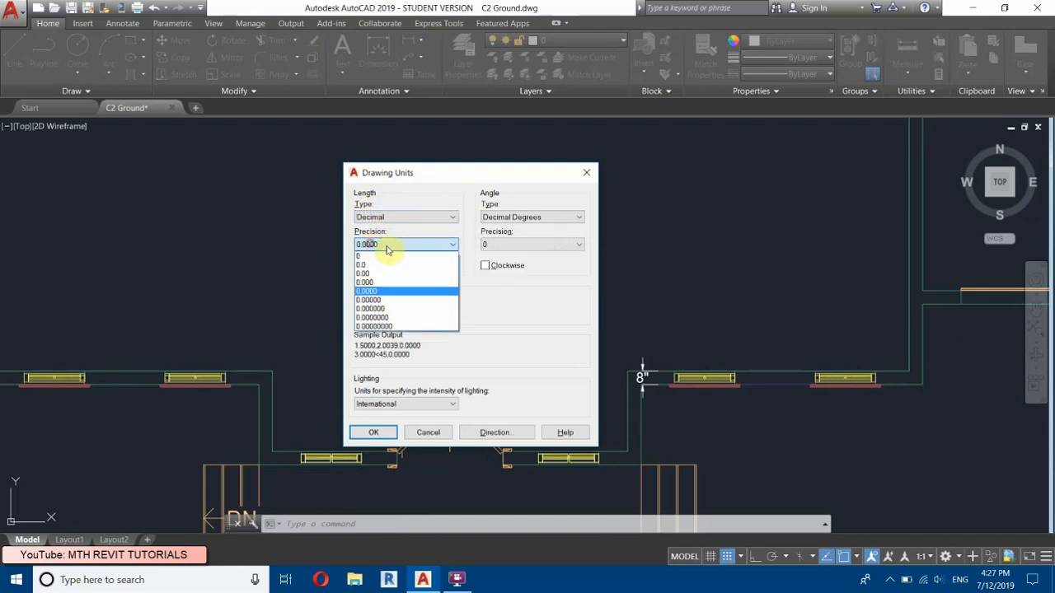
click(359, 254)
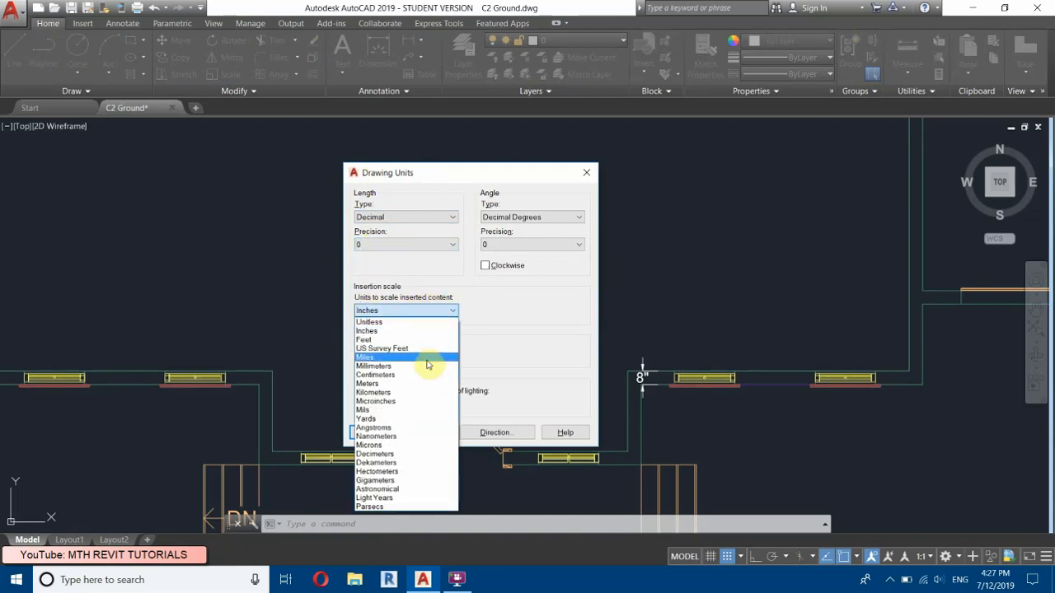
mouse_move(386, 376)
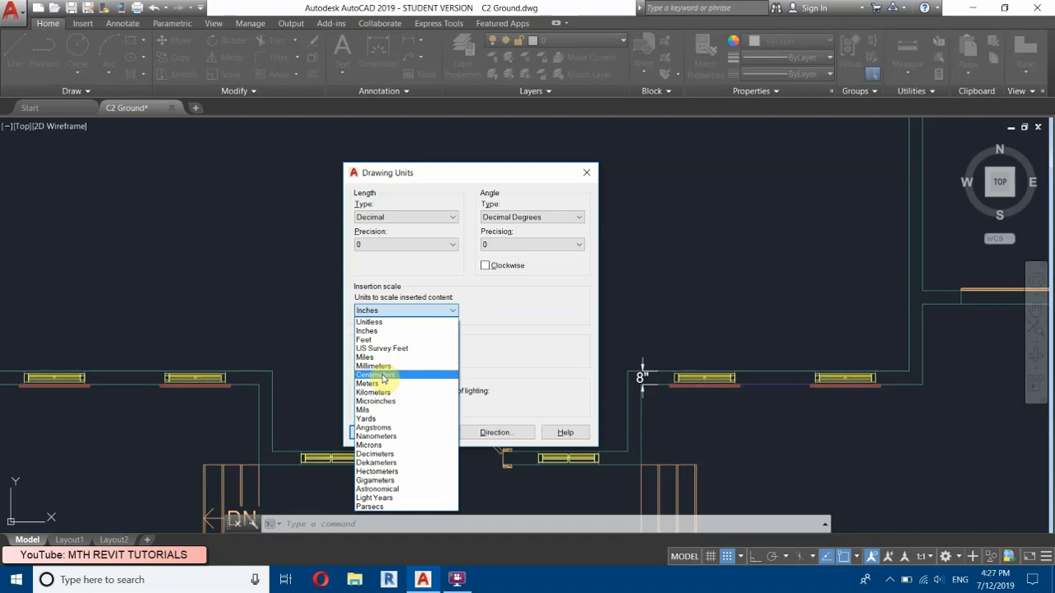
mouse_move(366, 383)
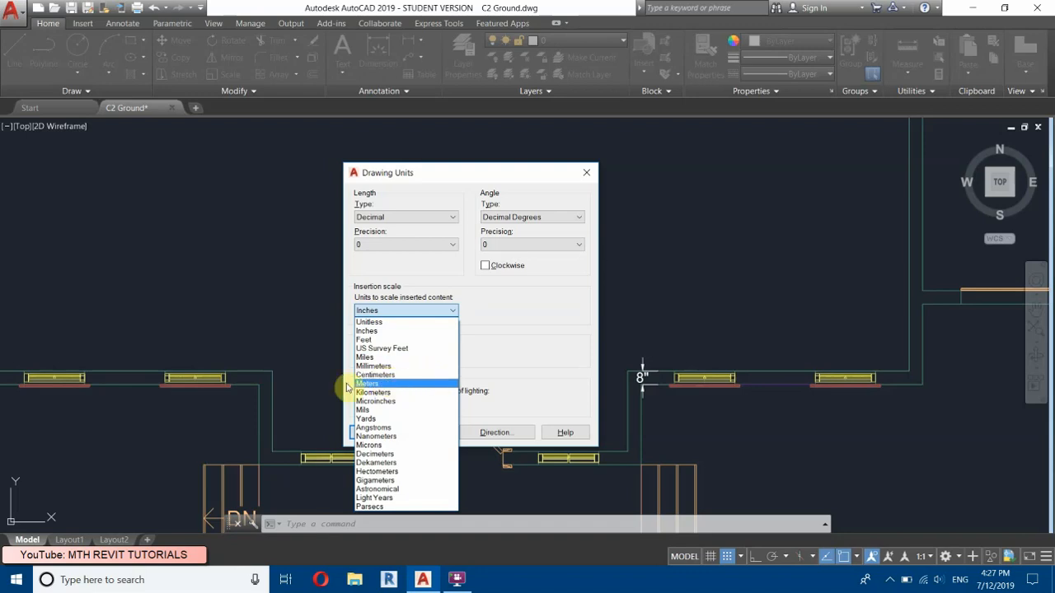
mouse_move(373, 366)
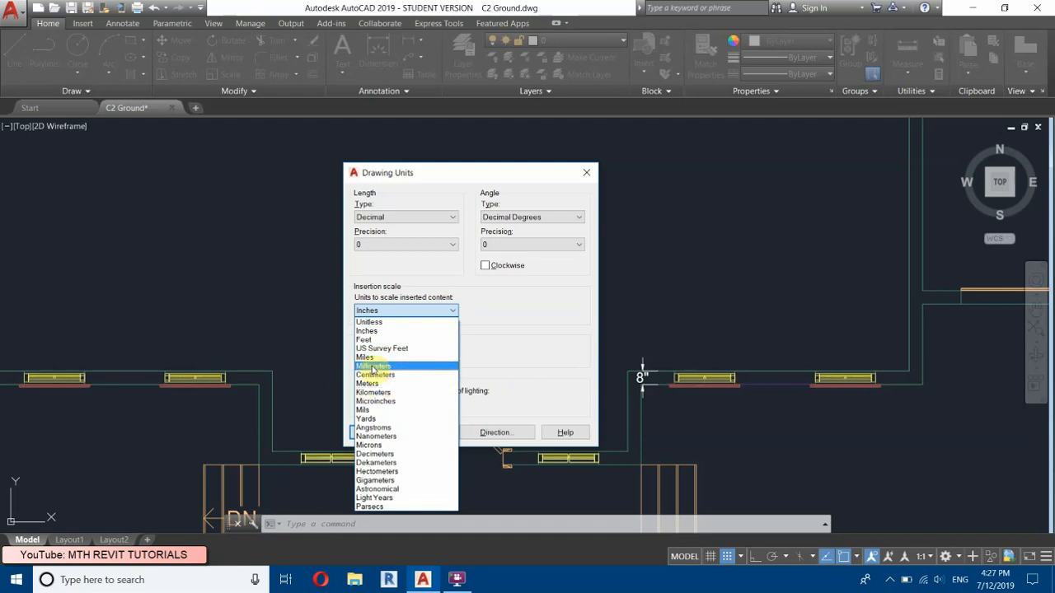
click(373, 366)
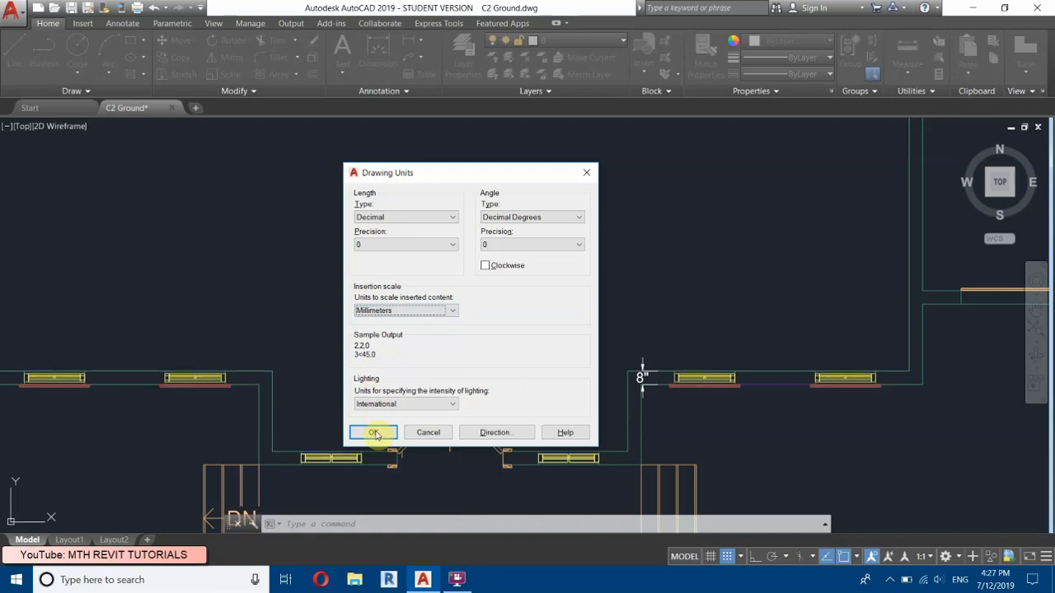
click(372, 431)
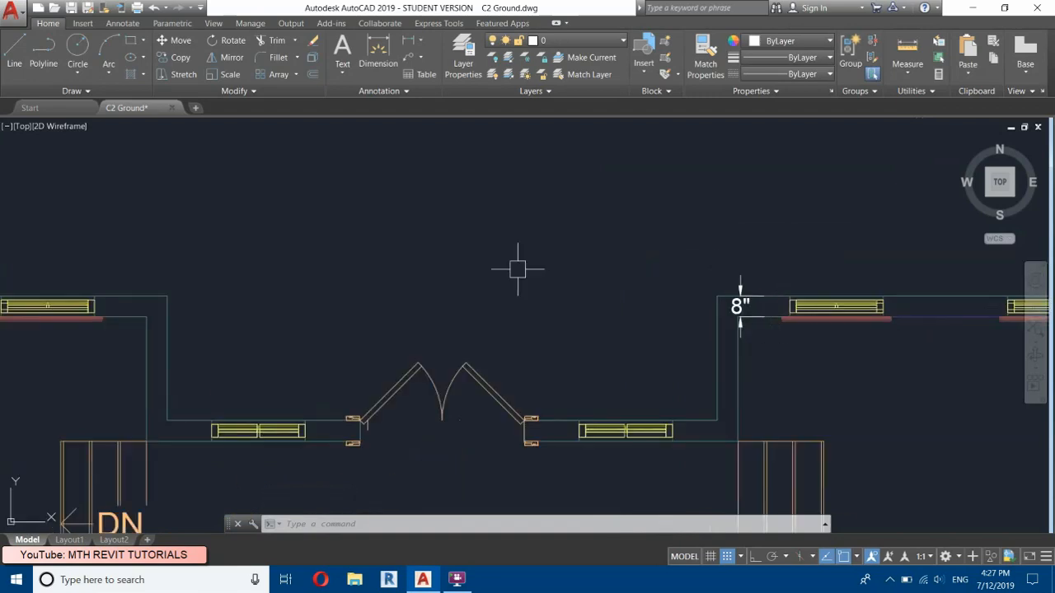
Modify the Standard dimension style so its primary units format is Decimal
key(Escape)
text(D)
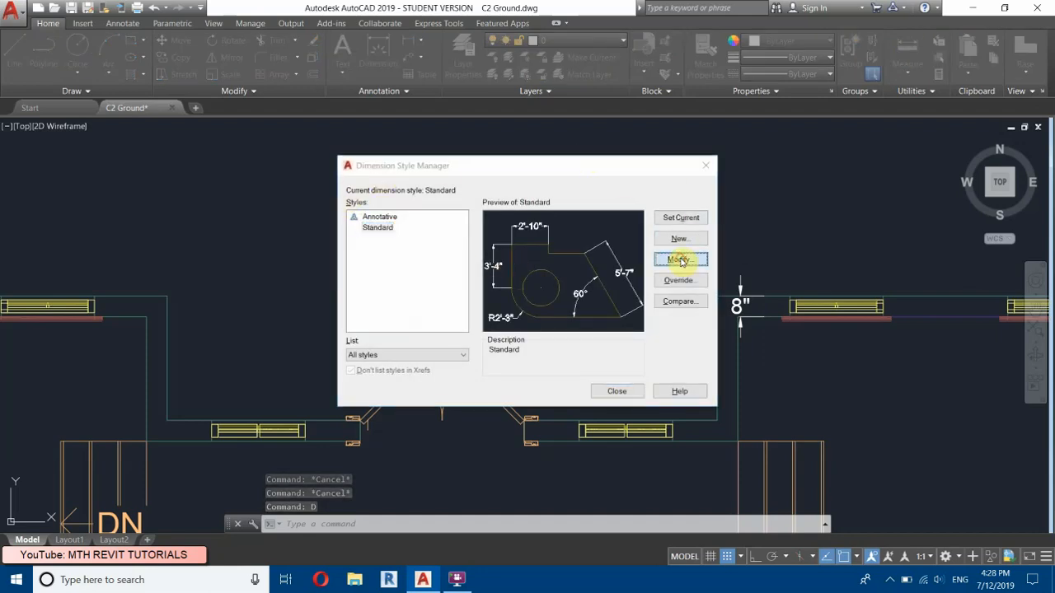
click(679, 261)
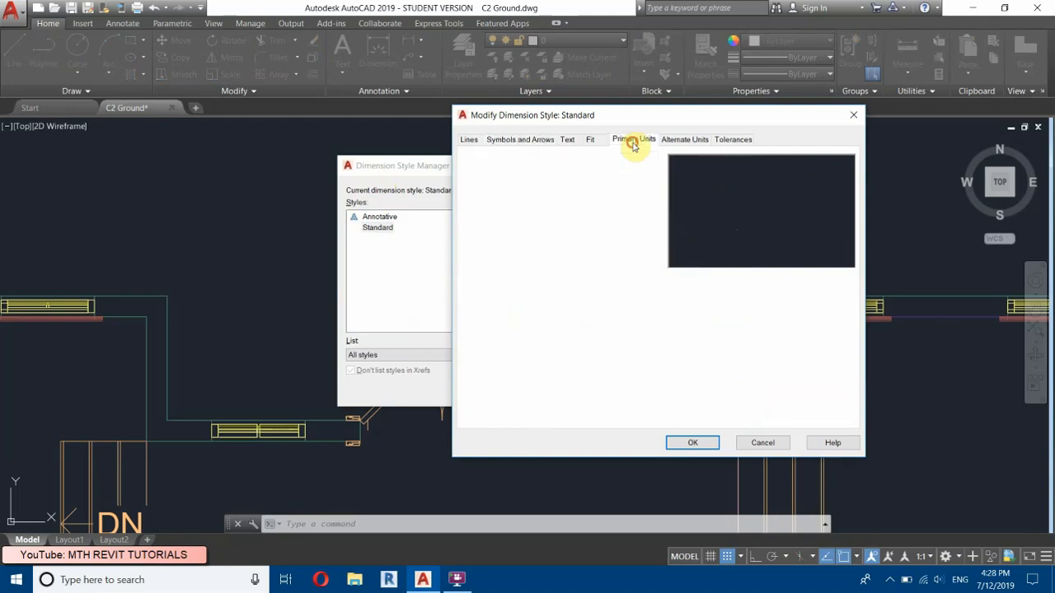
click(633, 138)
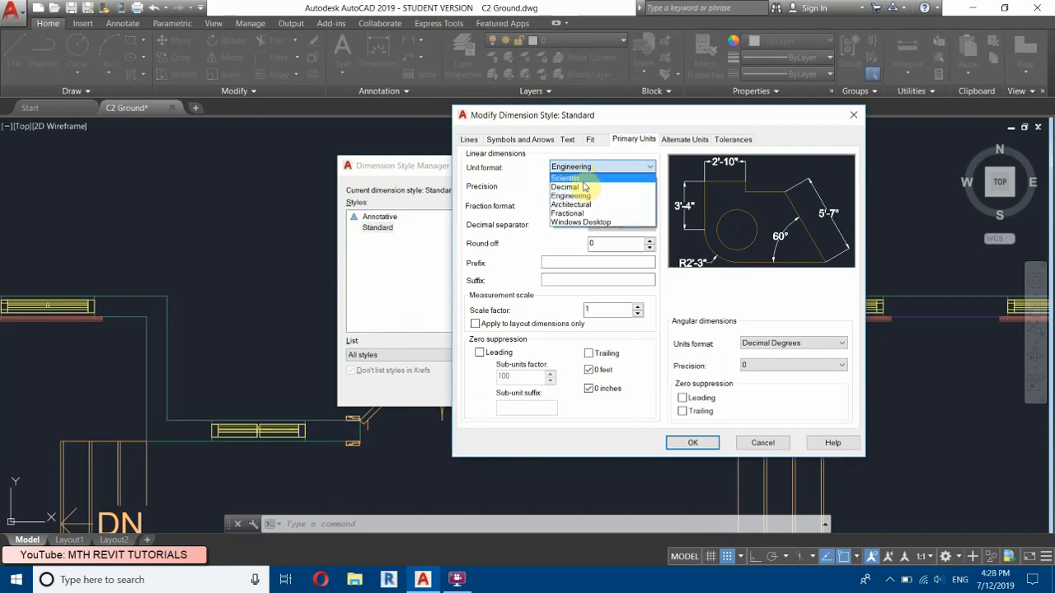
click(560, 188)
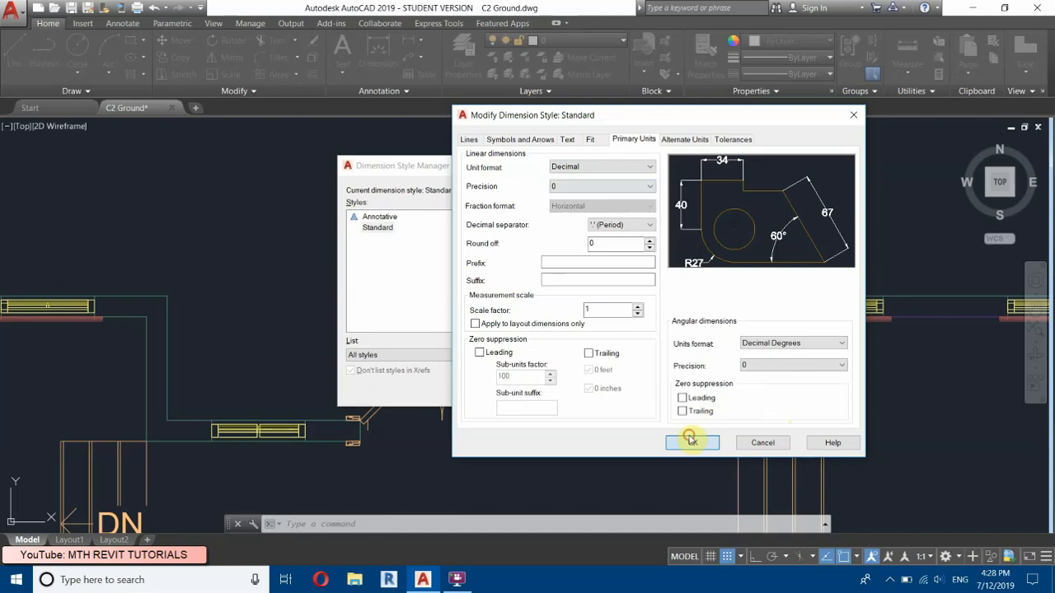
Set the Standard style's text height to 80, enlarge arrows, and confirm the changes
click(567, 139)
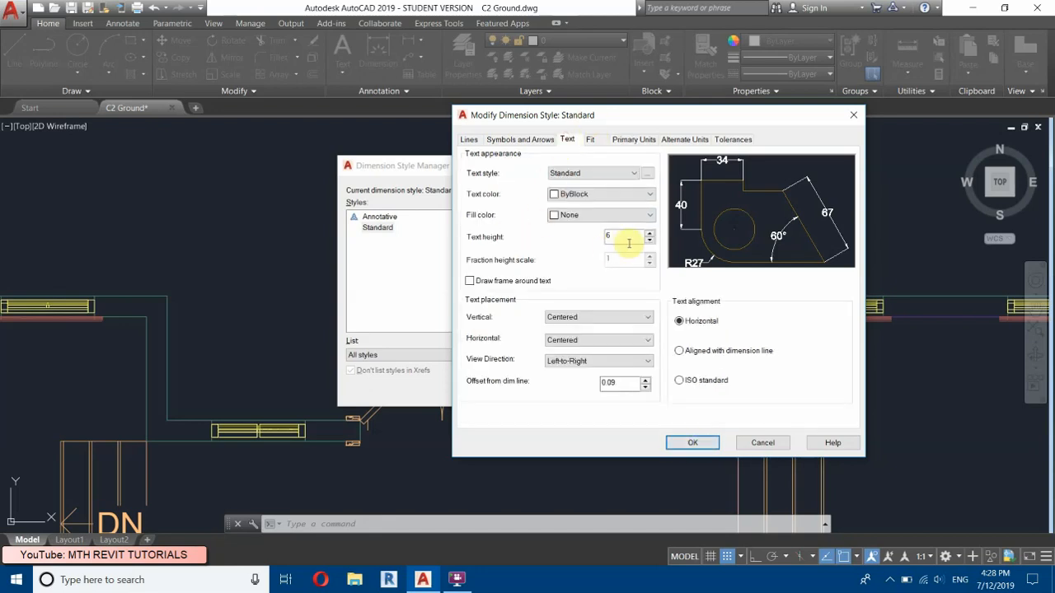
text(20)
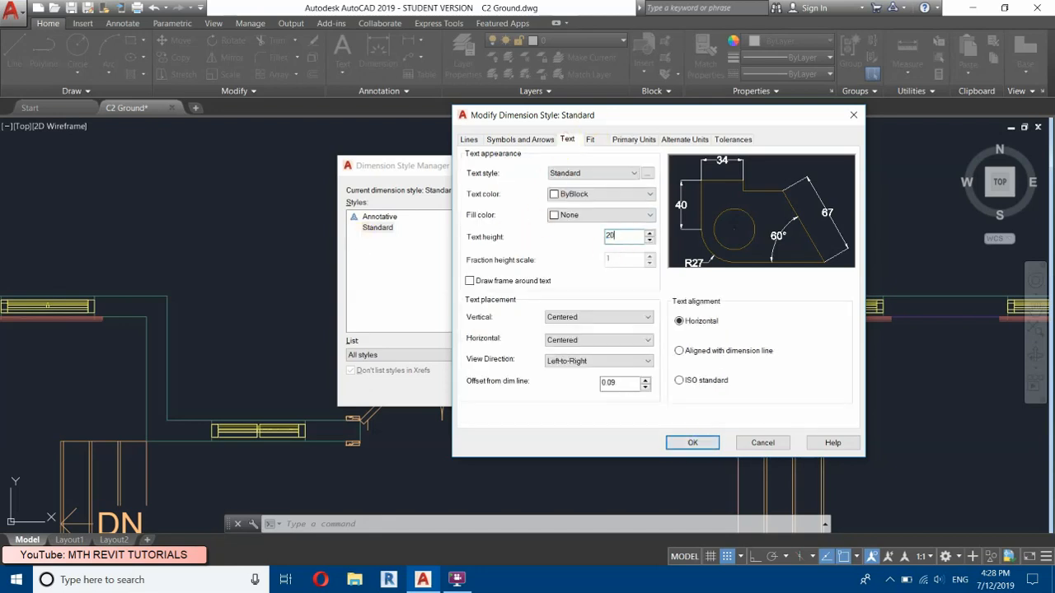
text(80)
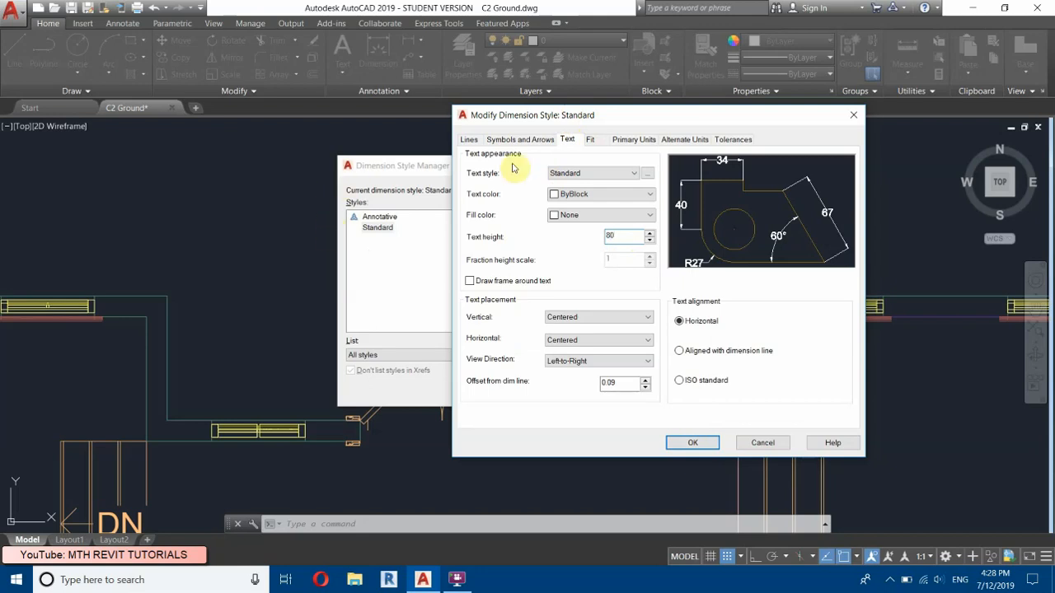
click(519, 138)
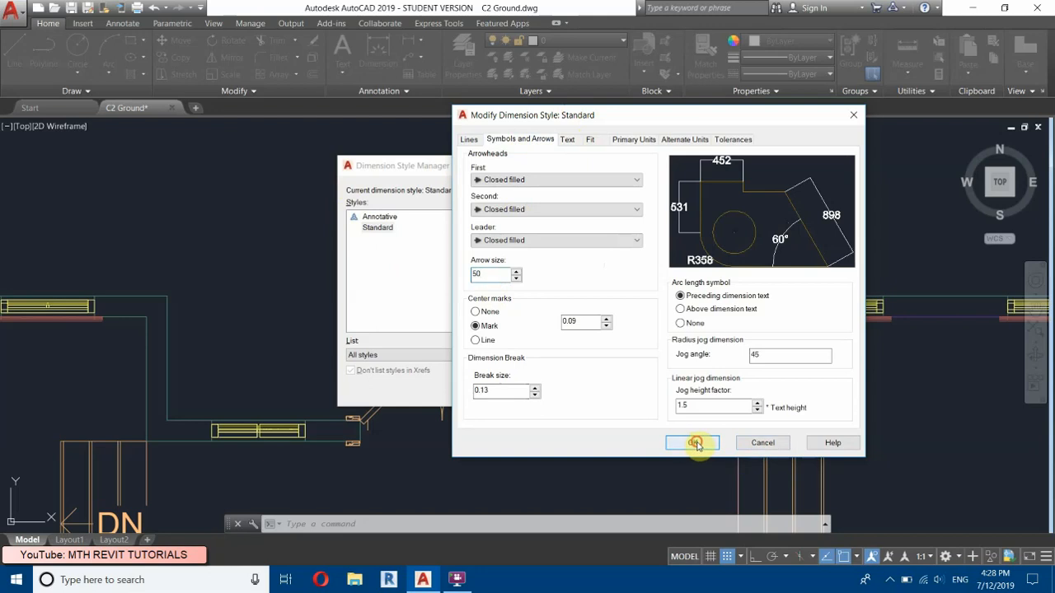
click(693, 441)
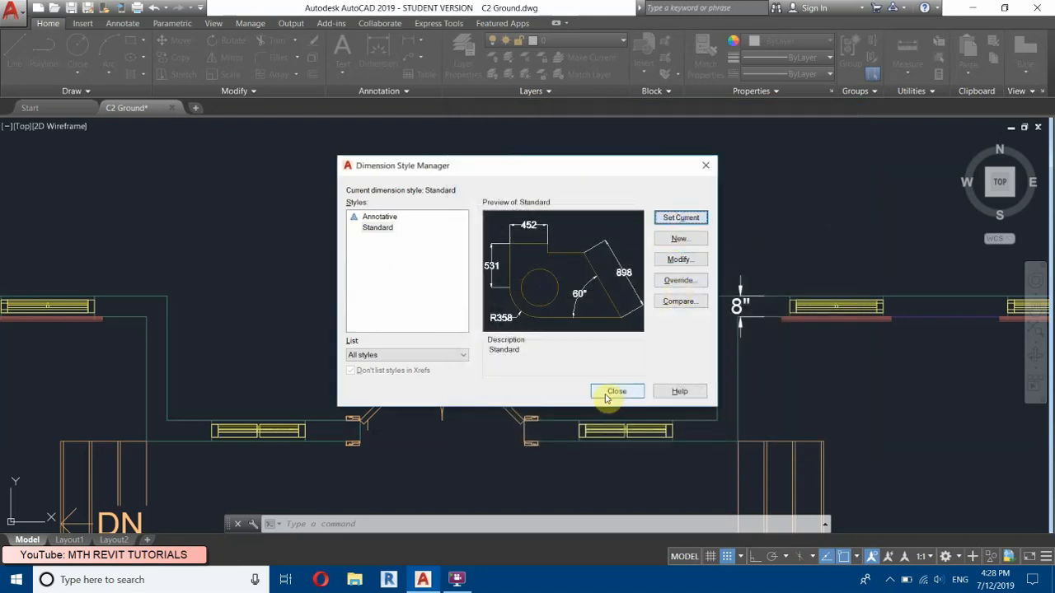
click(616, 390)
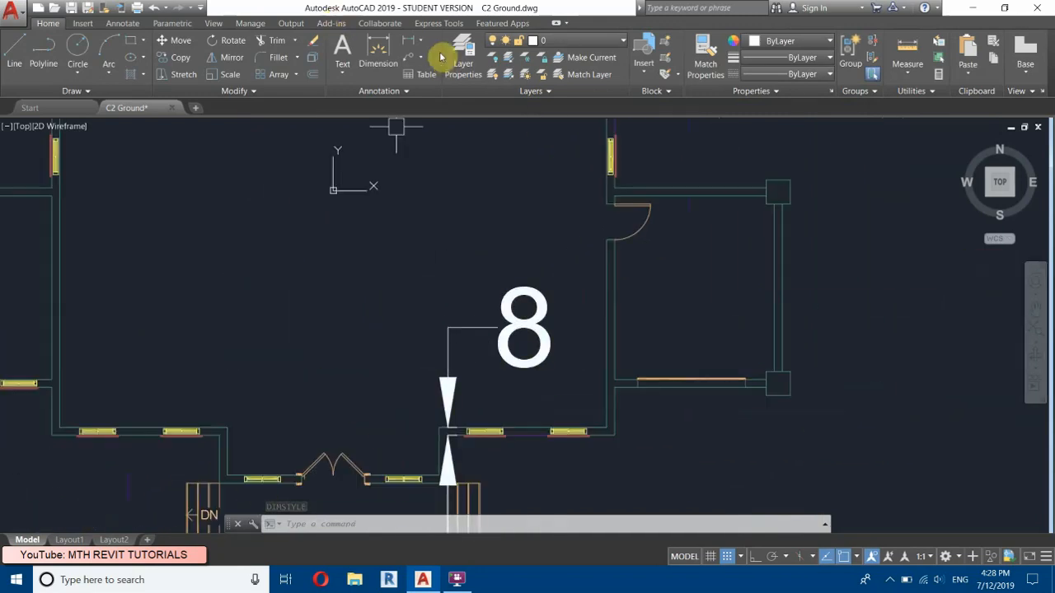
click(378, 58)
text(SC)
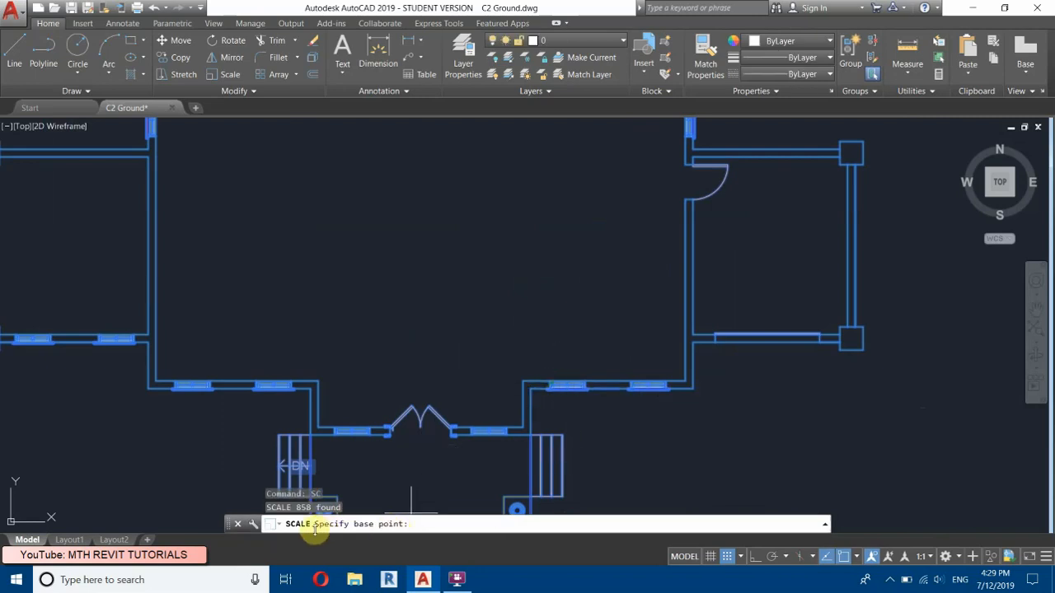
mouse_move(328, 524)
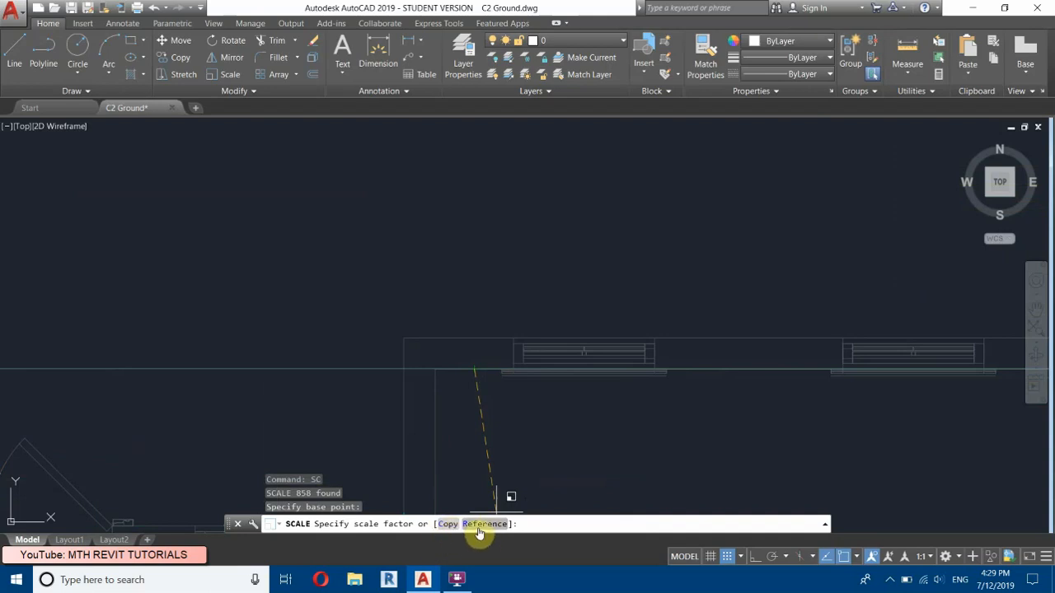
mouse_move(484, 532)
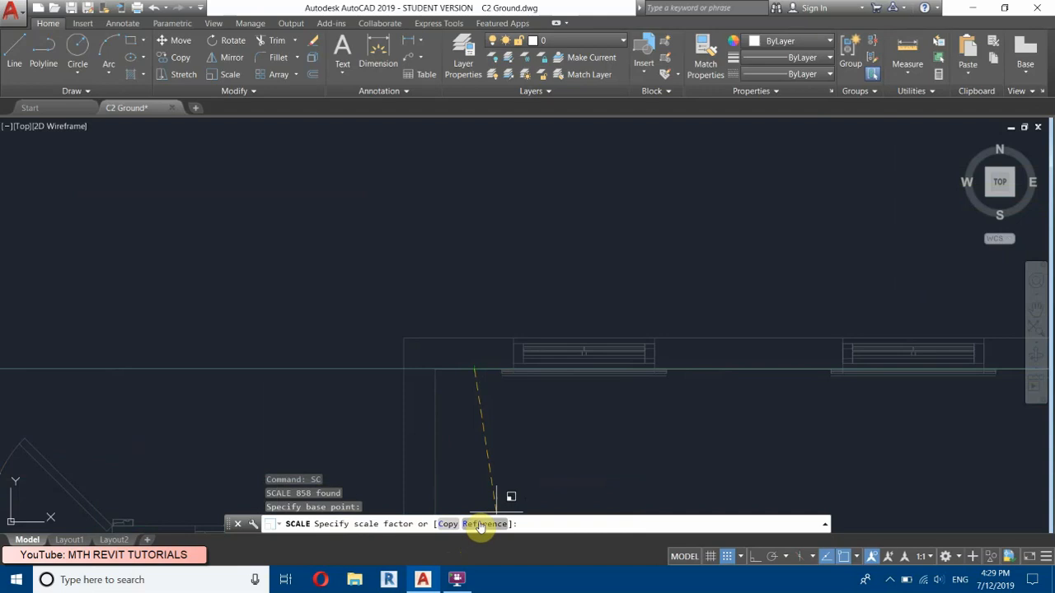
Scale the plan by Reference across the wall with a new length of 200 mm
click(485, 524)
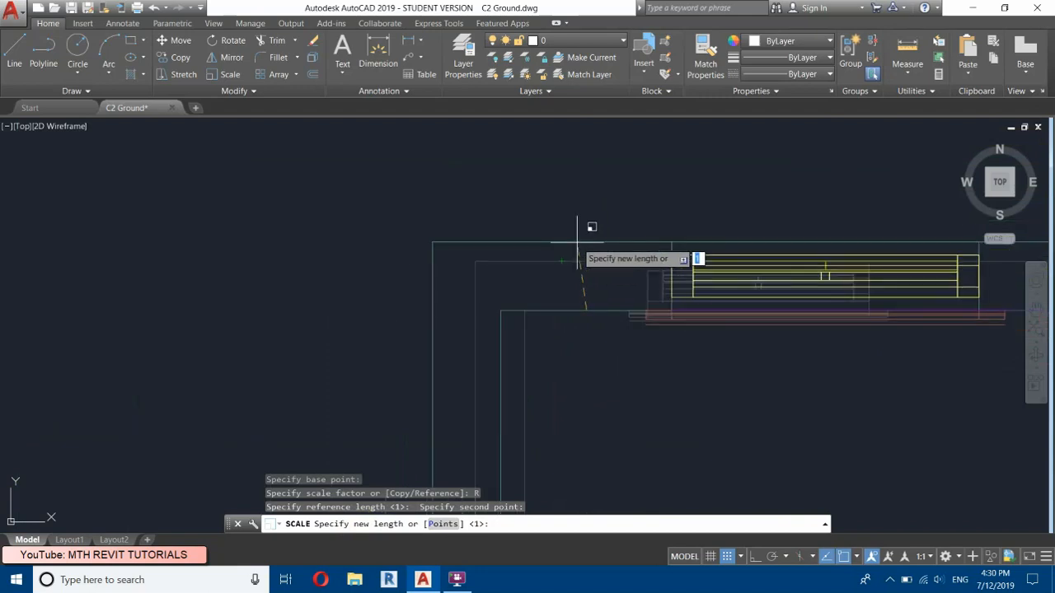
text(200)
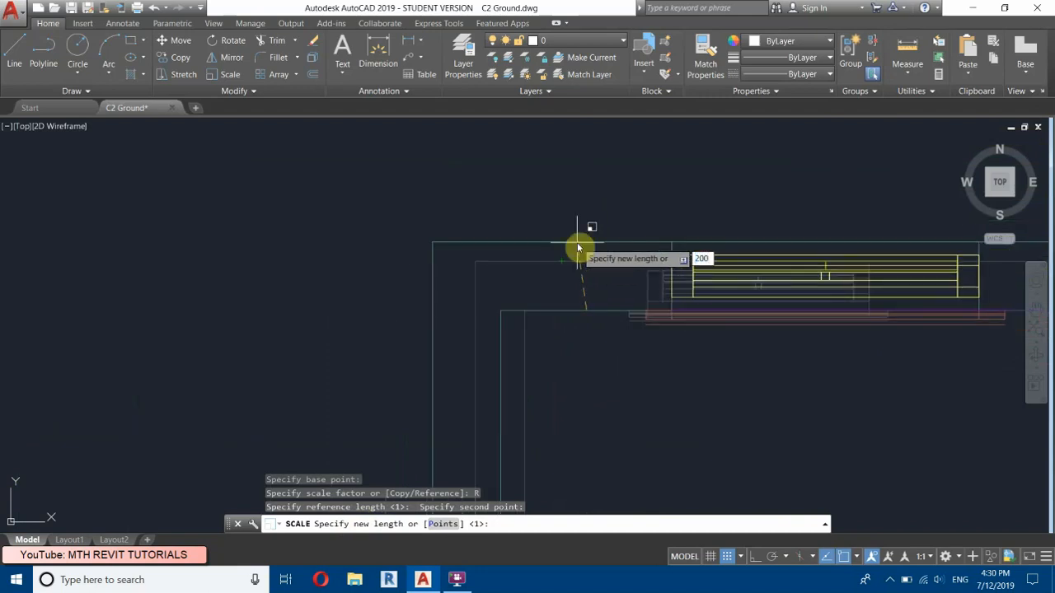